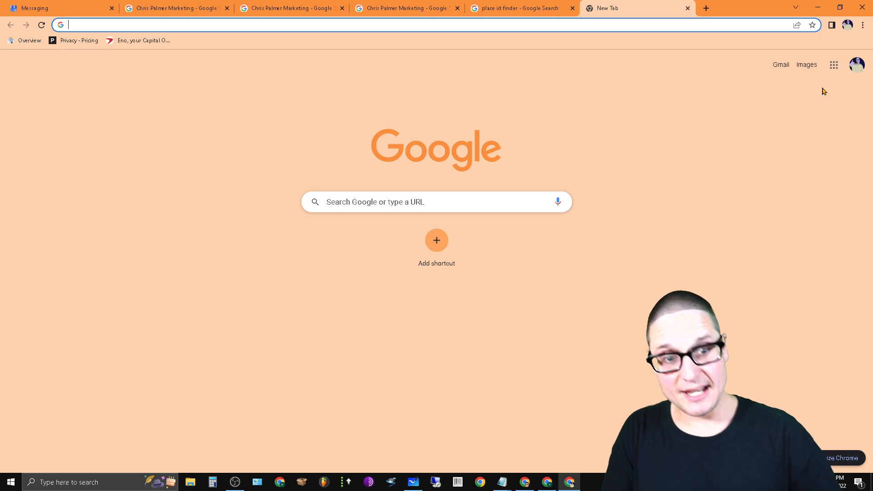
Step: Launch Business Profile from the Google apps grid on the new tab
click(834, 64)
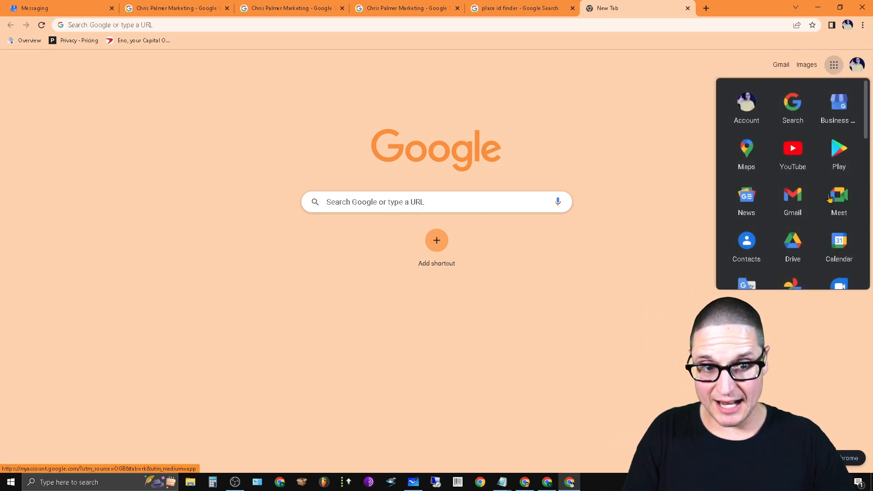
click(838, 103)
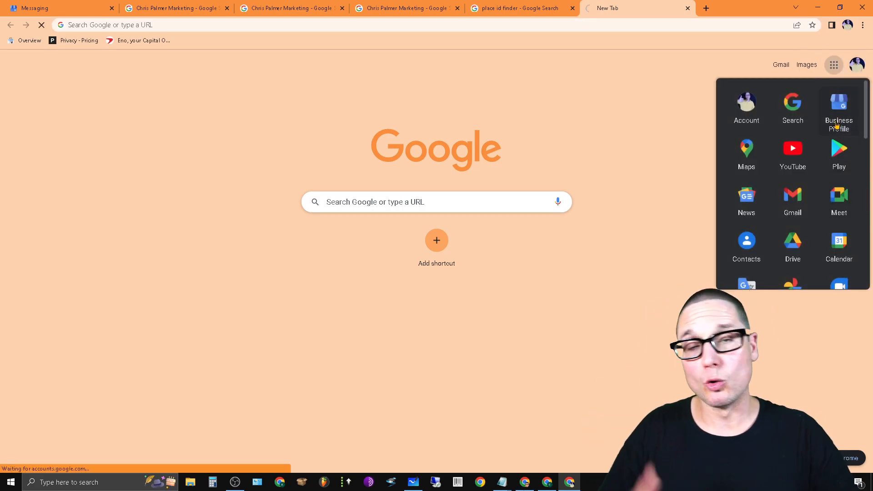
Step: Open the Chris Palmer Marketing dashboard from the Businesses list to expose its profile ID
click(839, 102)
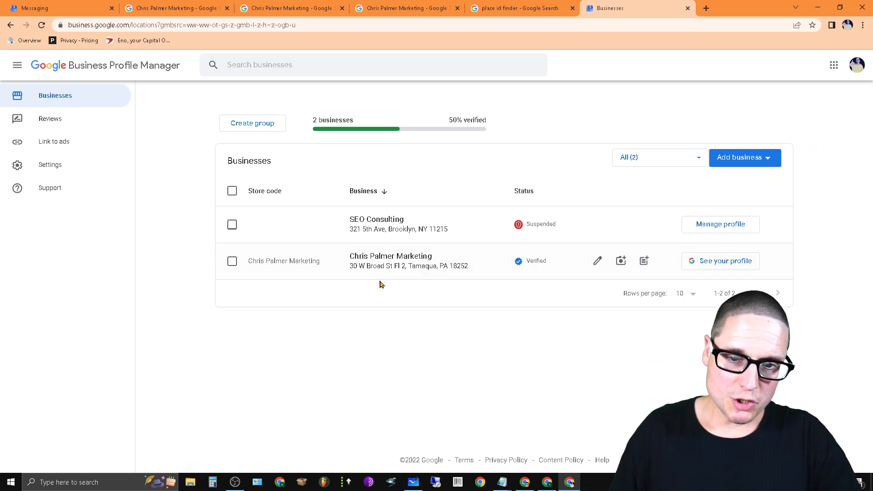
mouse_move(436, 126)
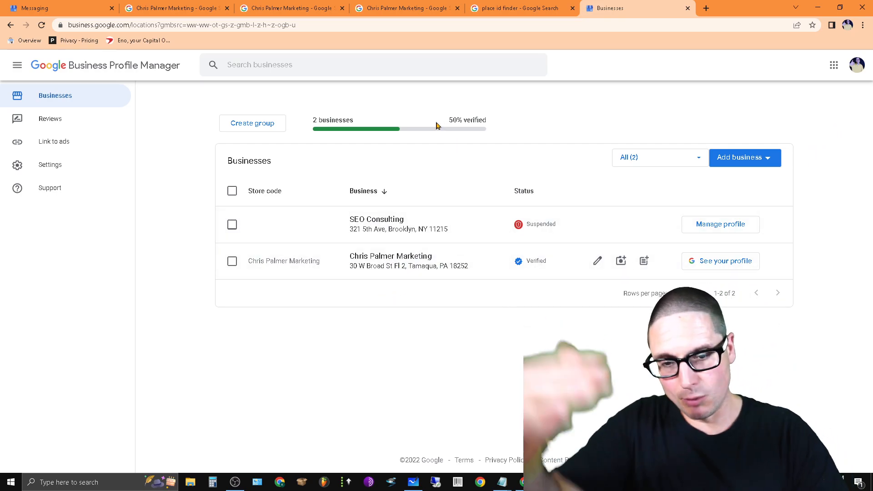
mouse_move(390, 256)
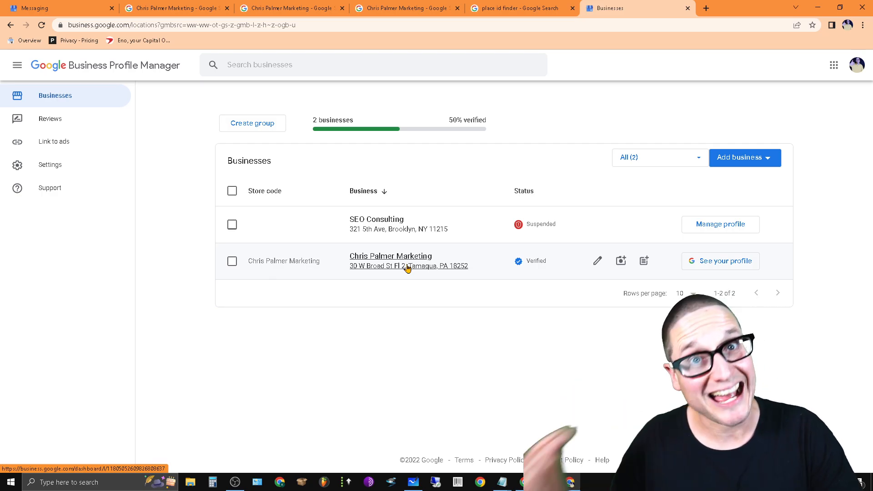
click(390, 256)
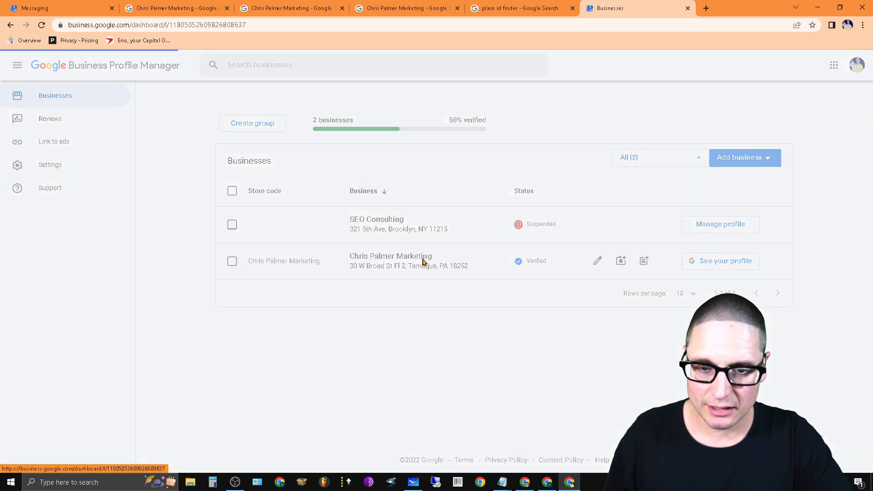
click(720, 261)
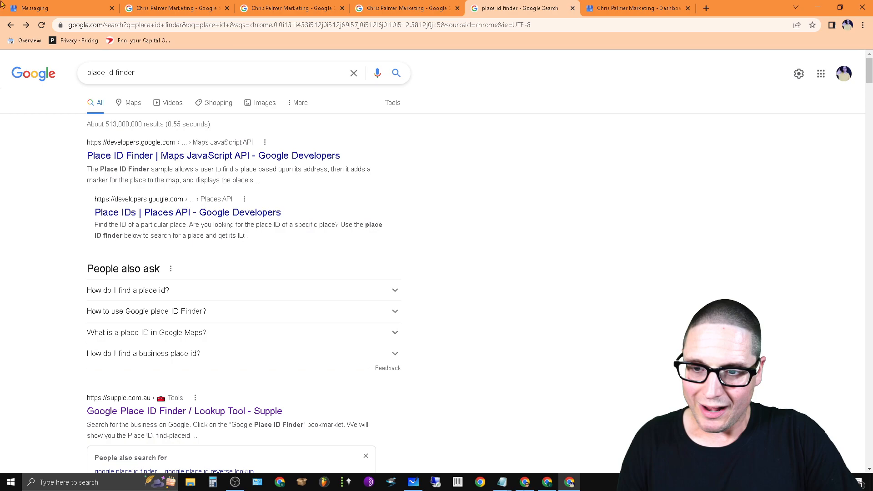
mouse_move(70, 283)
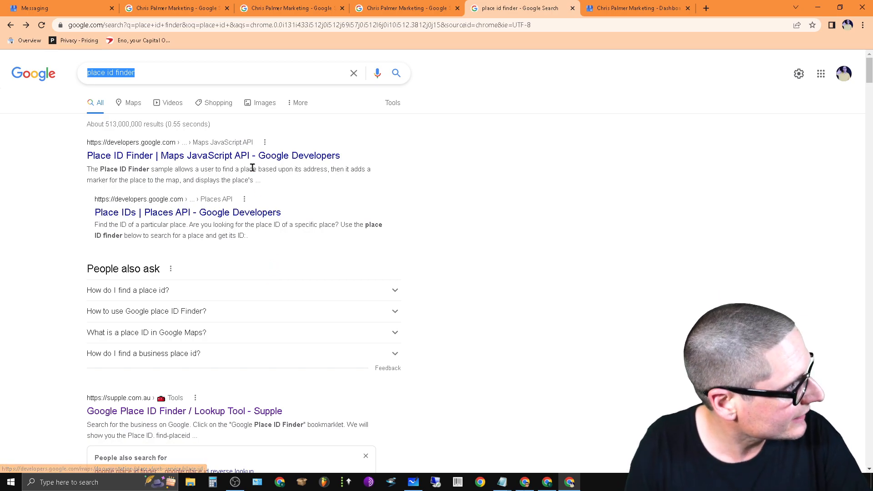
mouse_move(188, 212)
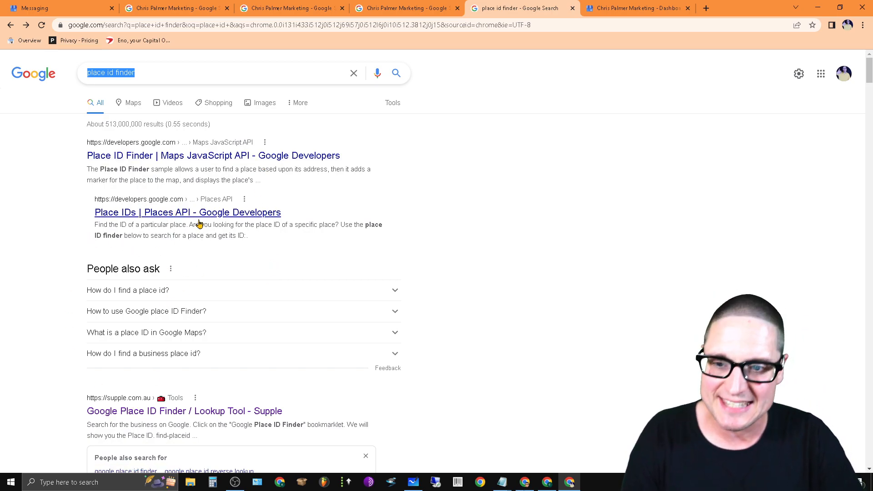
Step: Open 'Place IDs | Places API' and reach the 'Find the ID of a particular place' map
click(188, 213)
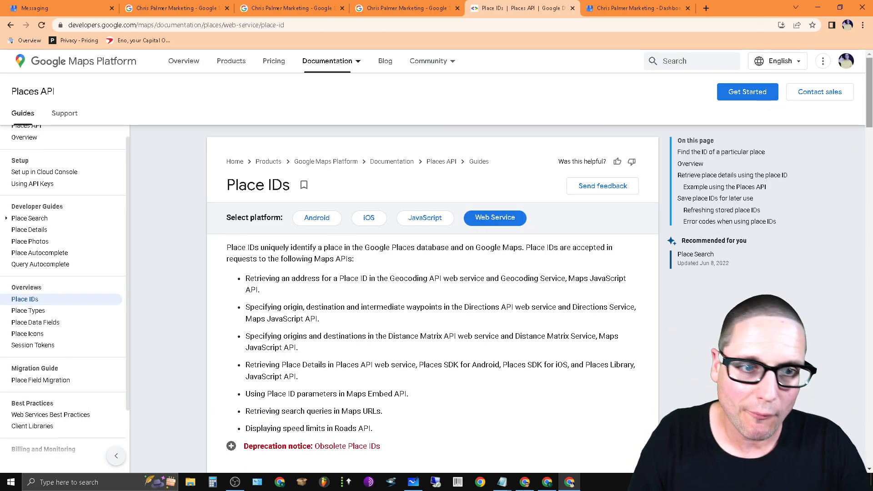
scroll(down, 3)
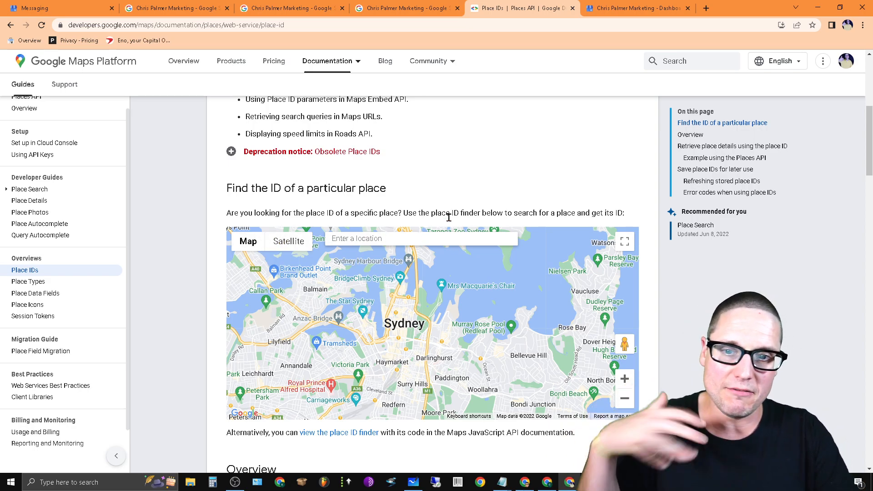
click(420, 238)
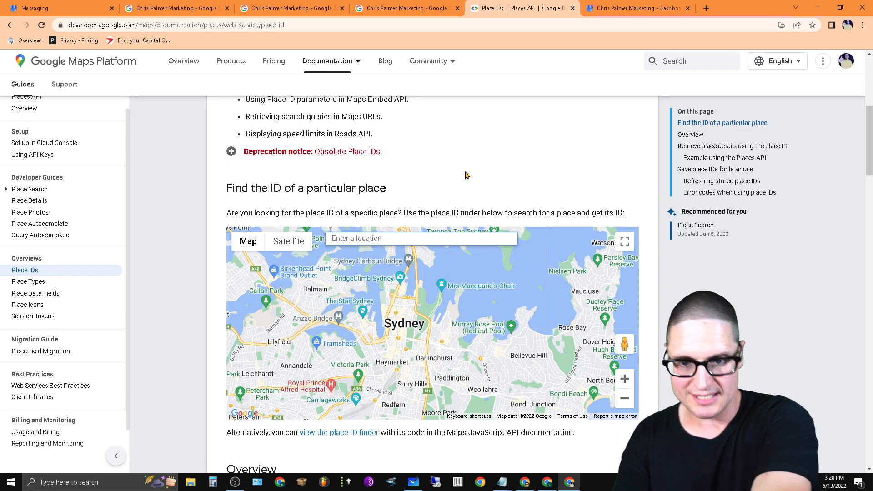
Step: Search 'Chris Palmer Marketing' in the finder map and highlight its revealed Place ID
text(Chris Palmer Marketing)
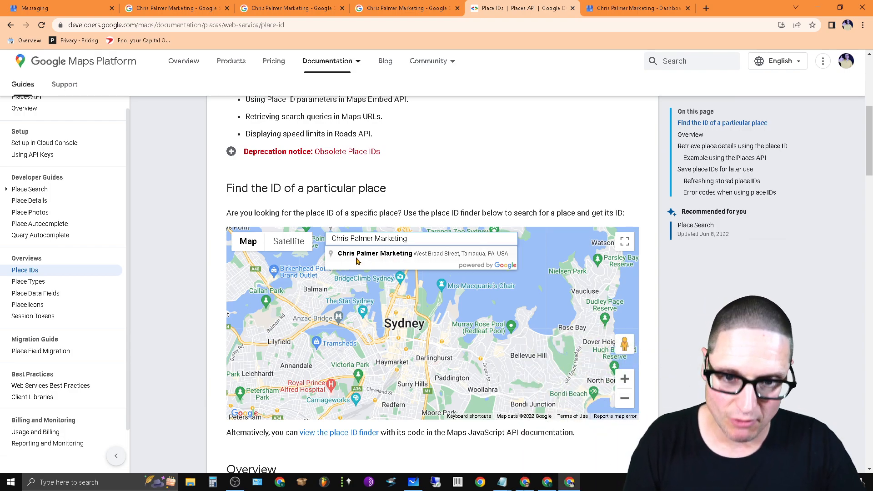
click(374, 254)
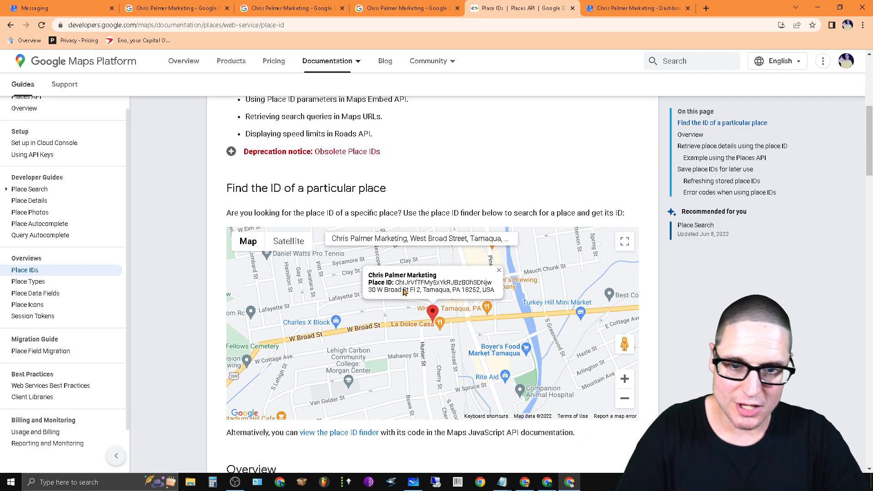
double_click(409, 282)
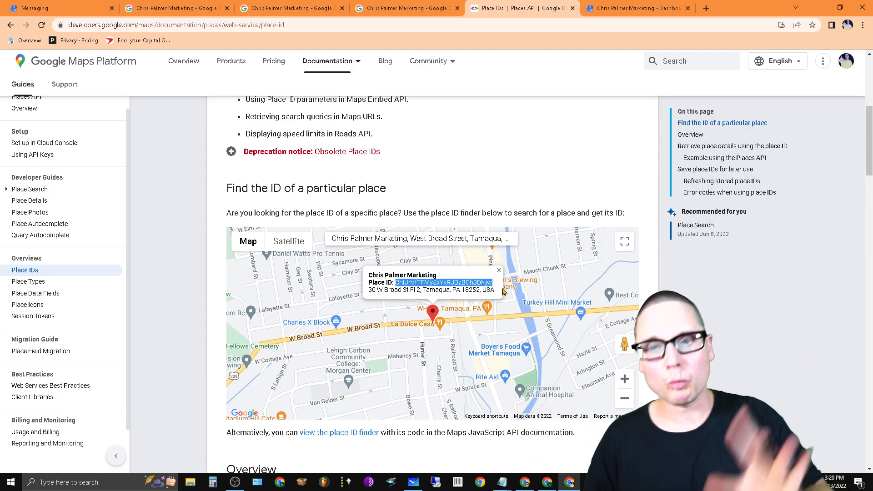
Step: Cycle through the browser tabs between the business dashboard and search results
click(55, 7)
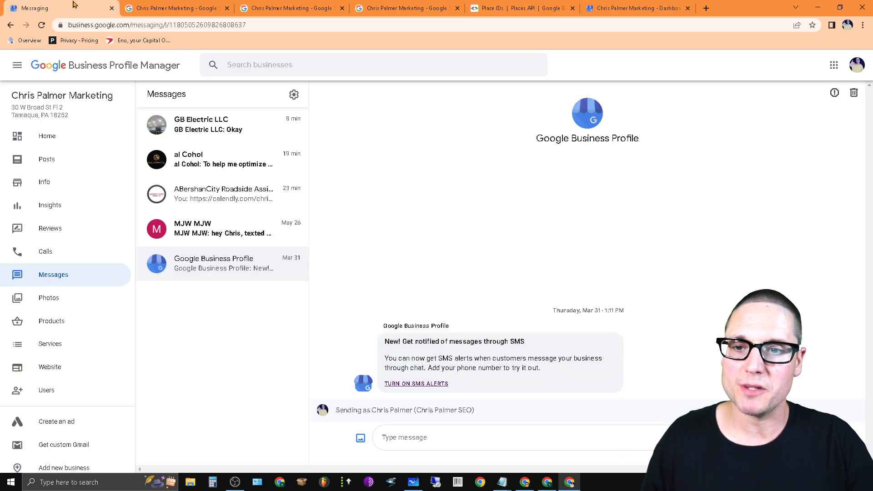
click(176, 8)
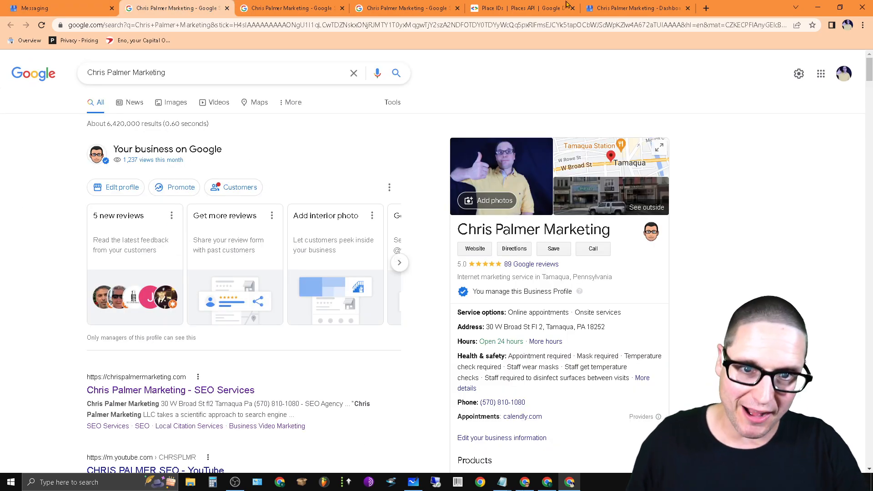
click(635, 7)
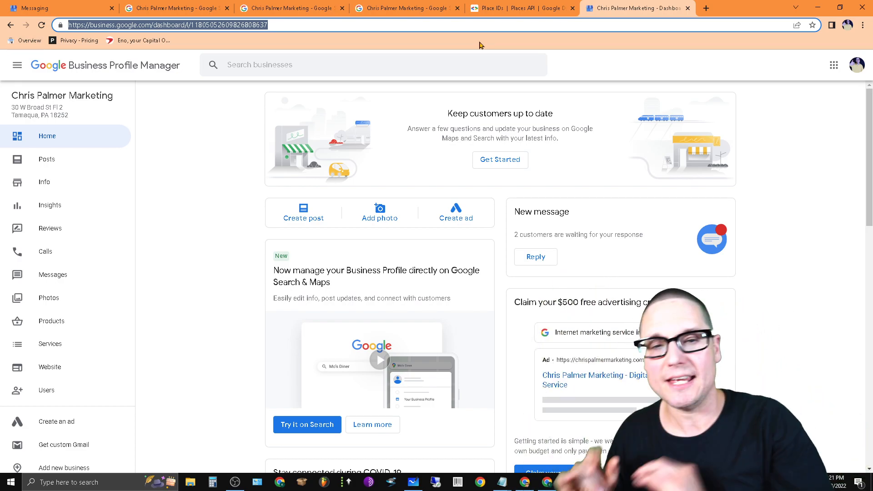
click(406, 7)
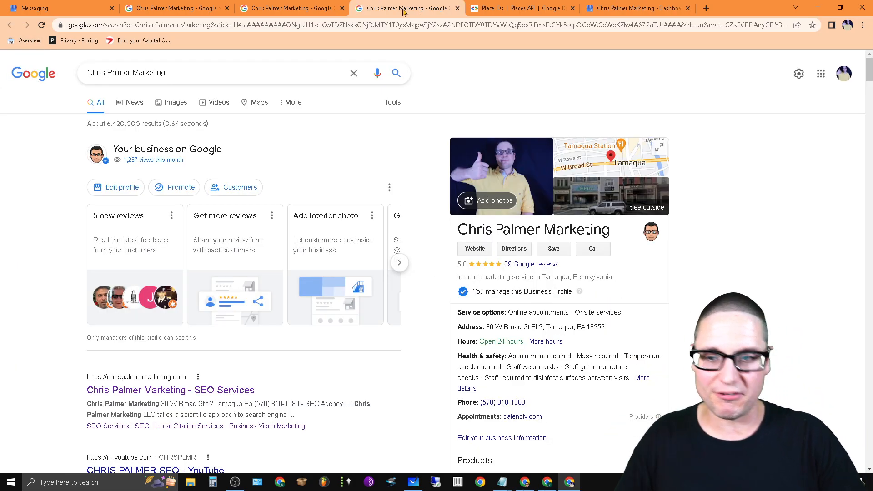
click(520, 8)
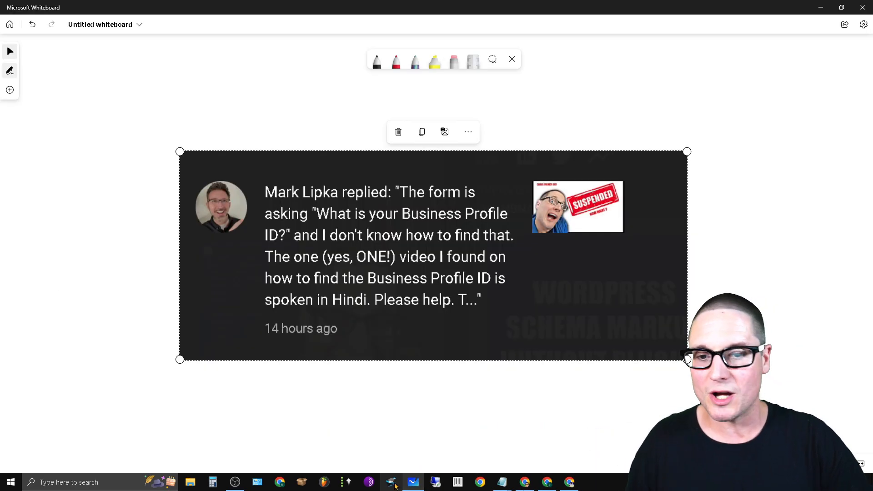
mouse_move(392, 482)
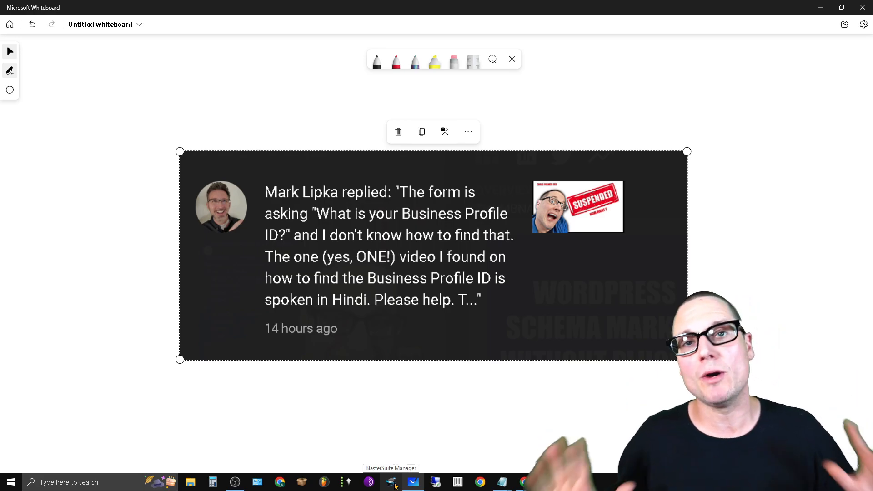